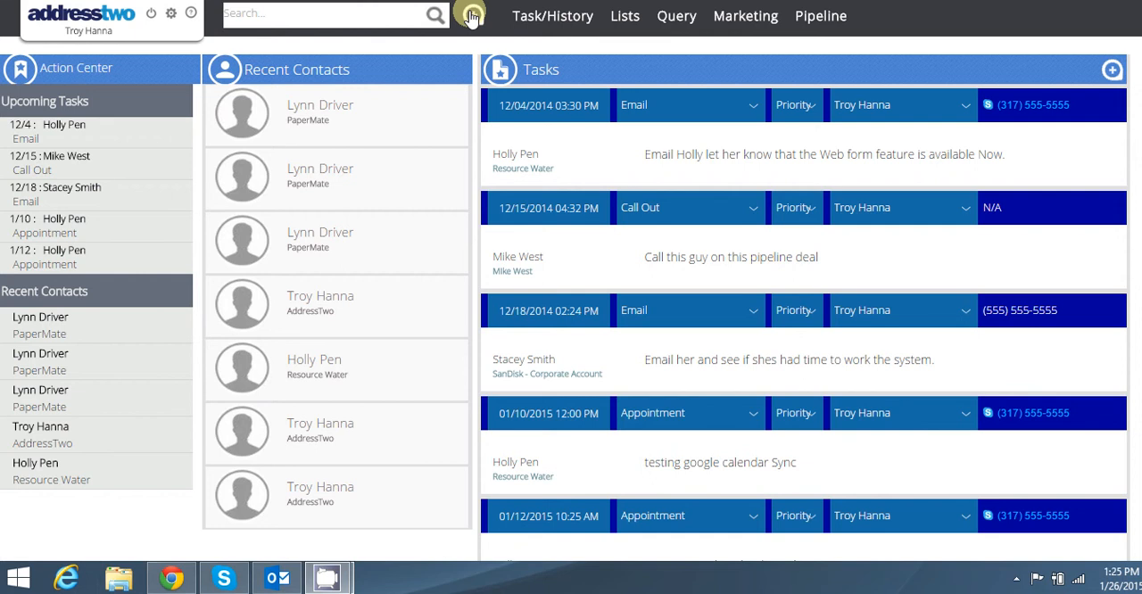
- Start a new account with company name Sony Pictures
{"action": "left_click", "coordinate": [471, 14]}
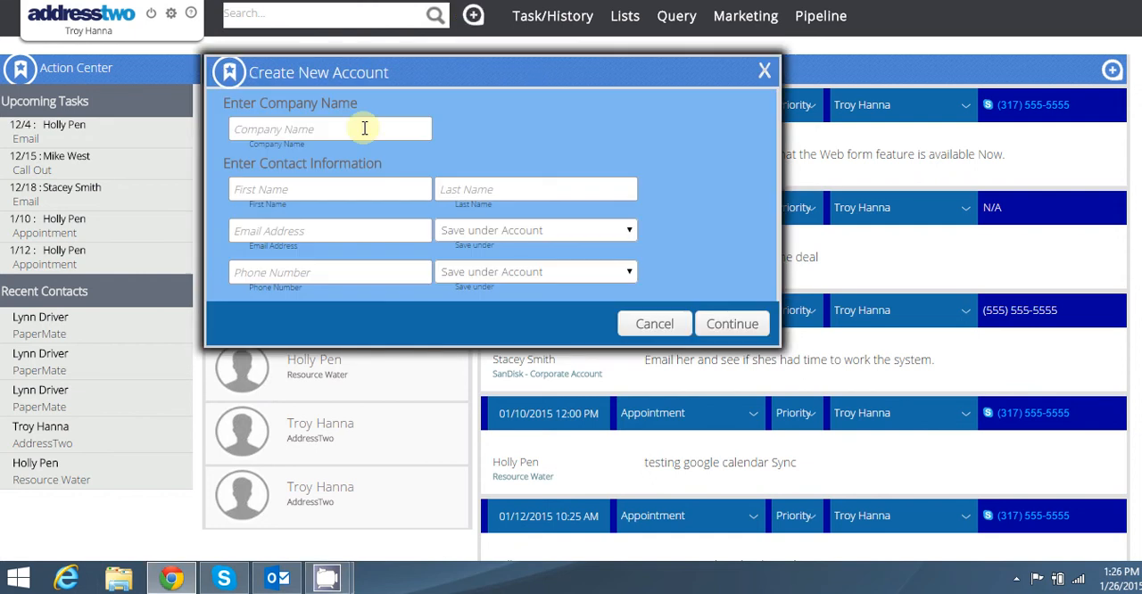
{"action": "type", "text": "s"}
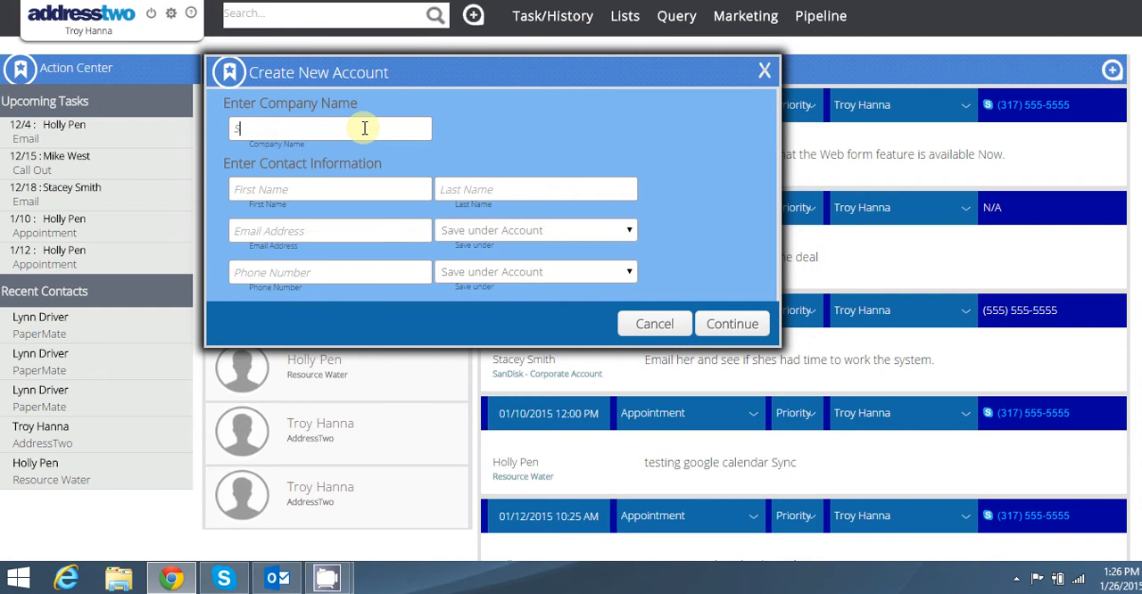
{"action": "type", "text": "Sony Picture"}
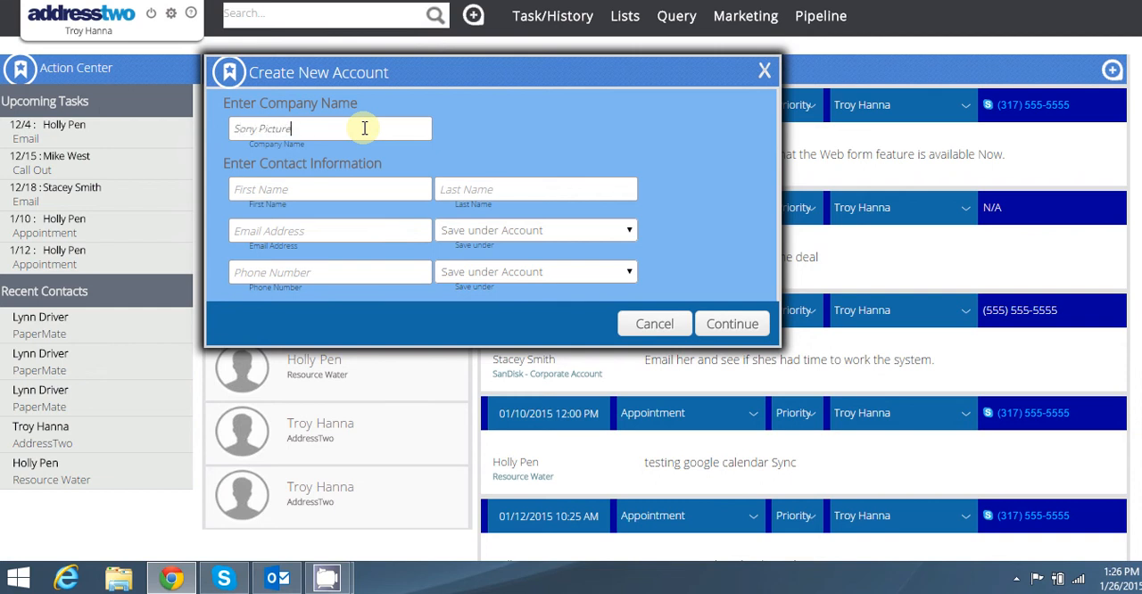
{"action": "type", "text": "s"}
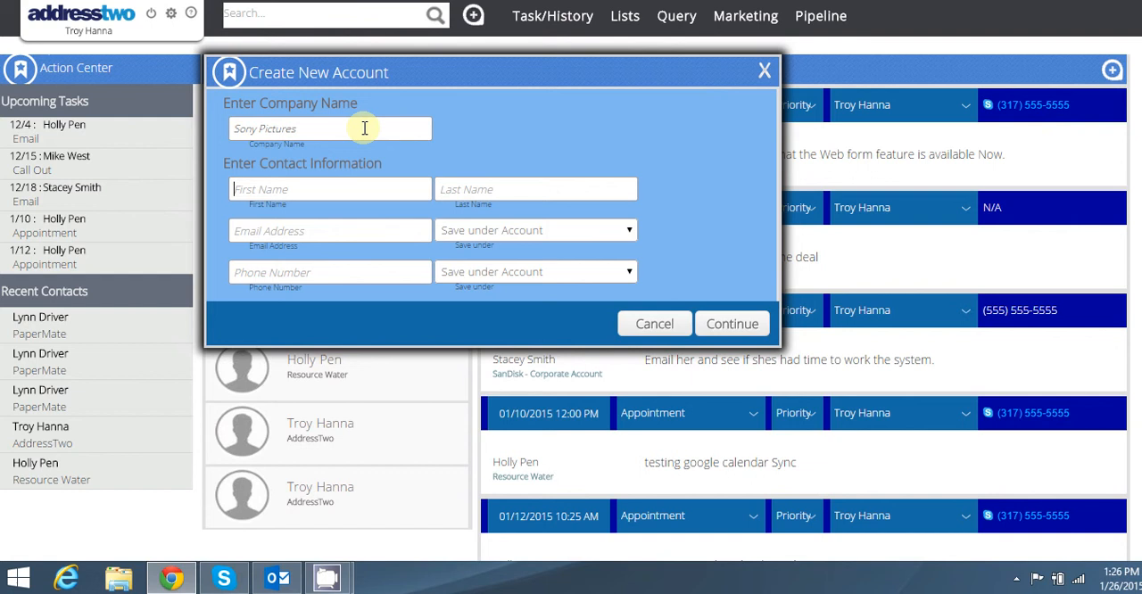
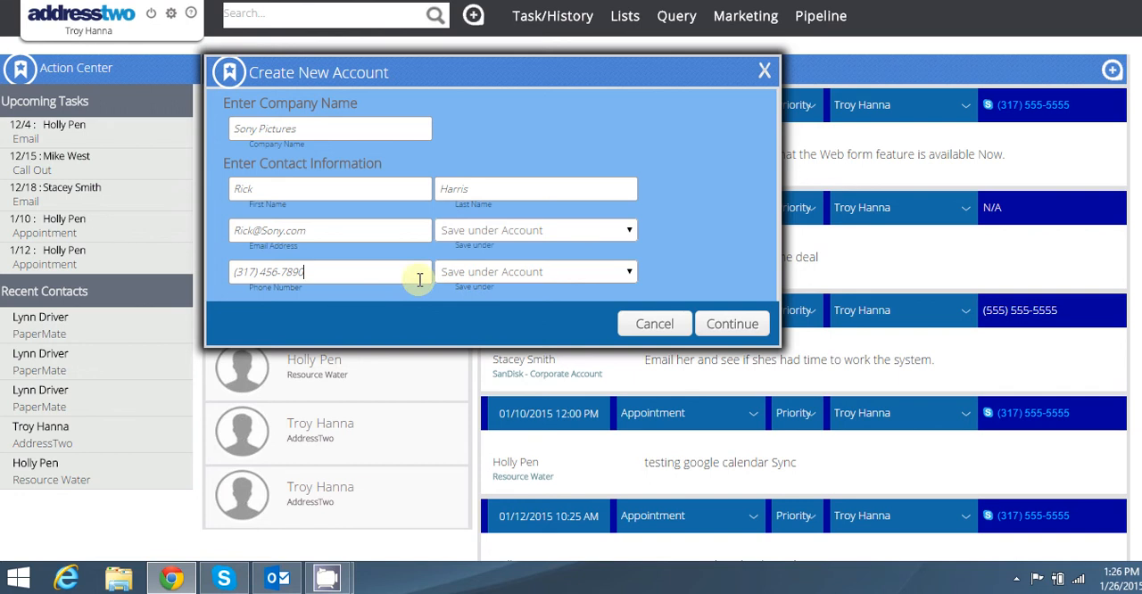
{"action": "mouse_move", "coordinate": [278, 246]}
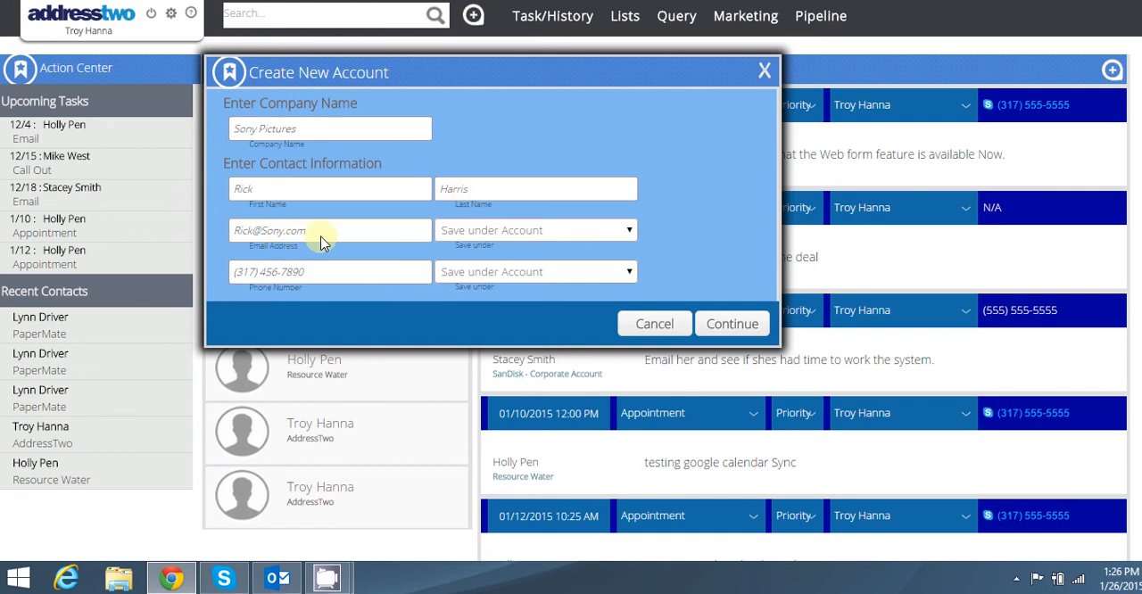
{"action": "mouse_move", "coordinate": [304, 264]}
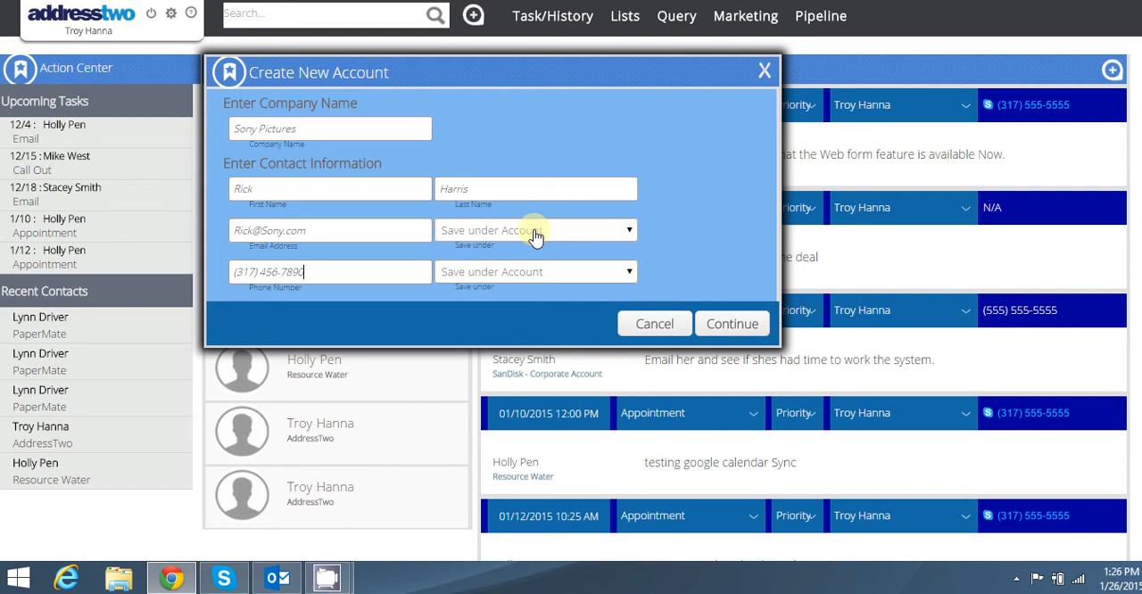
{"action": "mouse_move", "coordinate": [396, 207]}
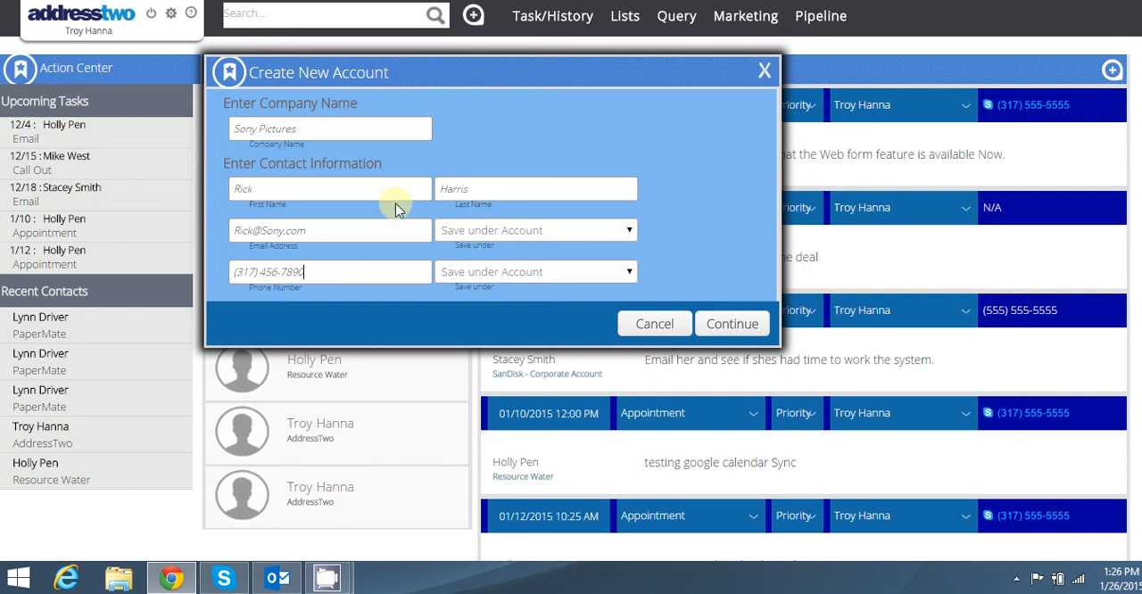
{"action": "left_click", "coordinate": [536, 230]}
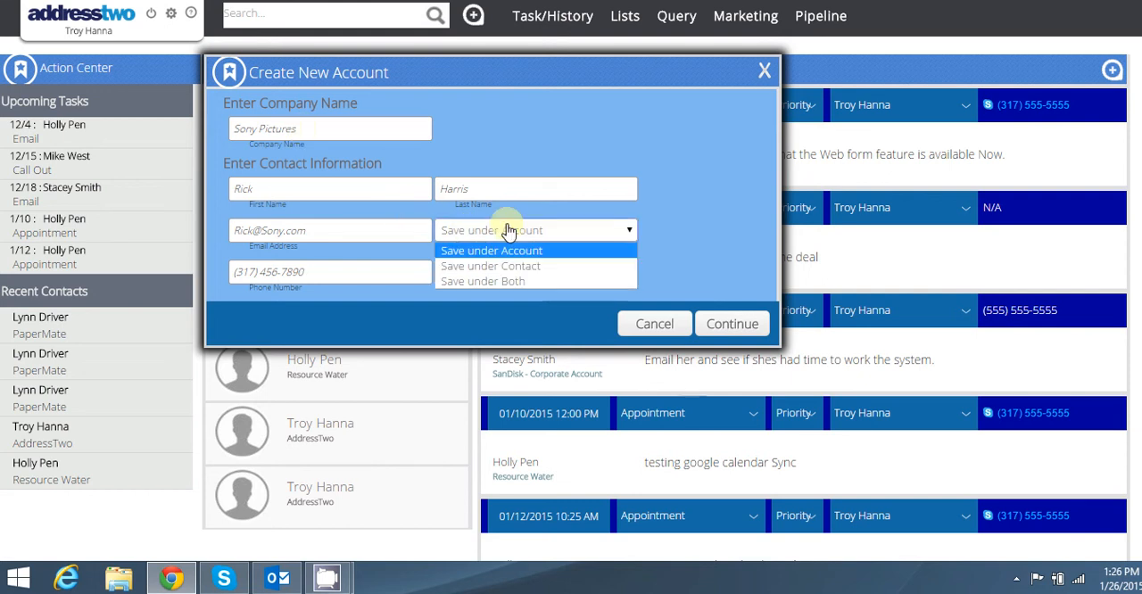
{"action": "mouse_move", "coordinate": [506, 265]}
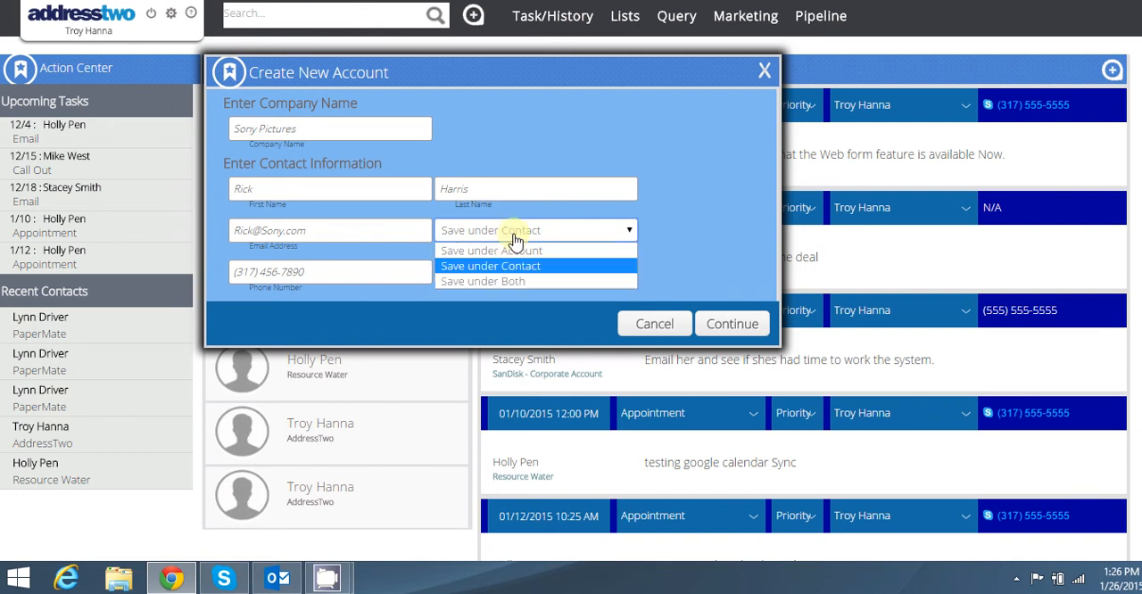
{"action": "left_click", "coordinate": [482, 282]}
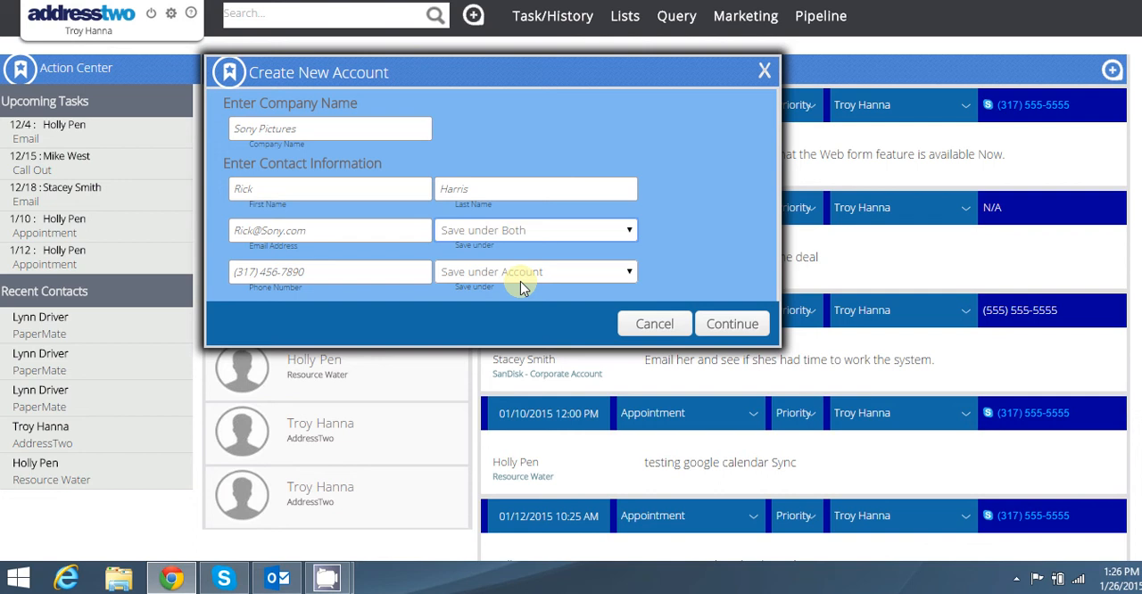
{"action": "left_click", "coordinate": [535, 271]}
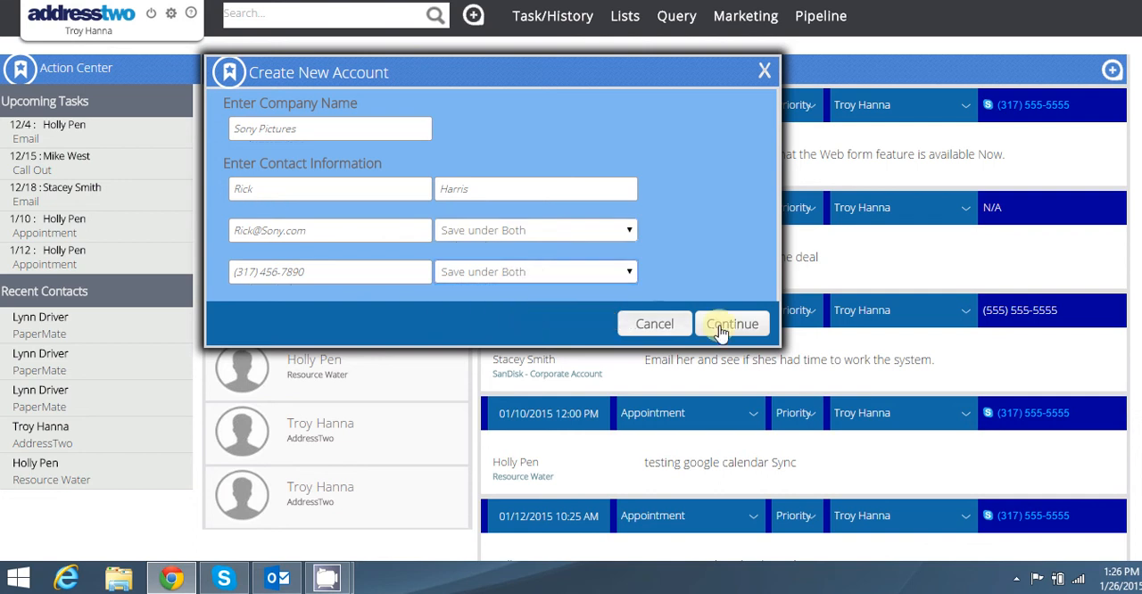
{"action": "left_click", "coordinate": [731, 322]}
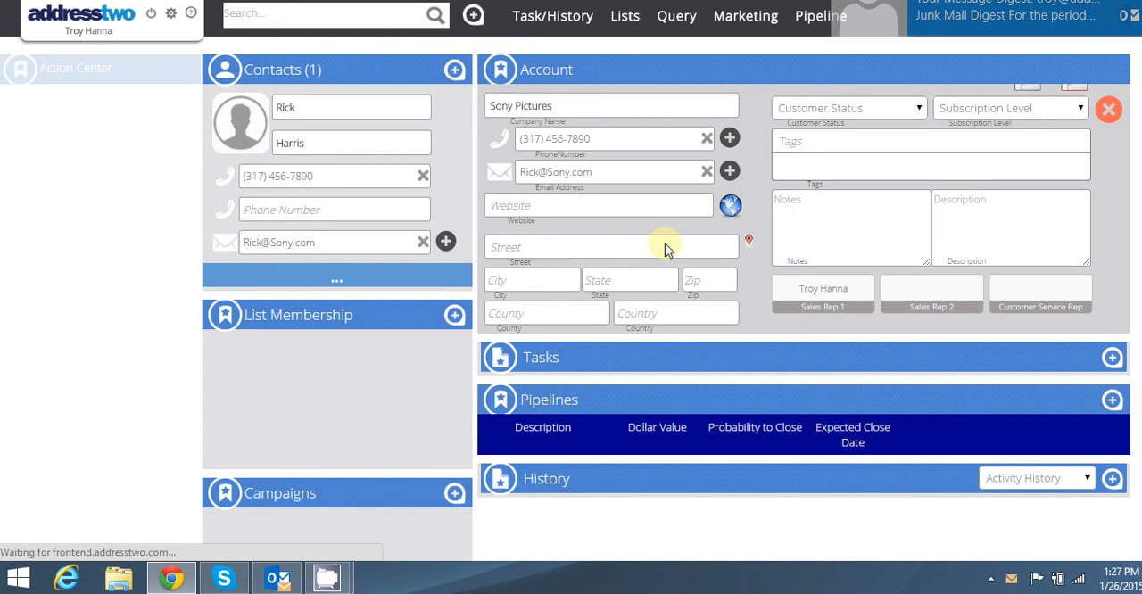
{"action": "left_click", "coordinate": [75, 68]}
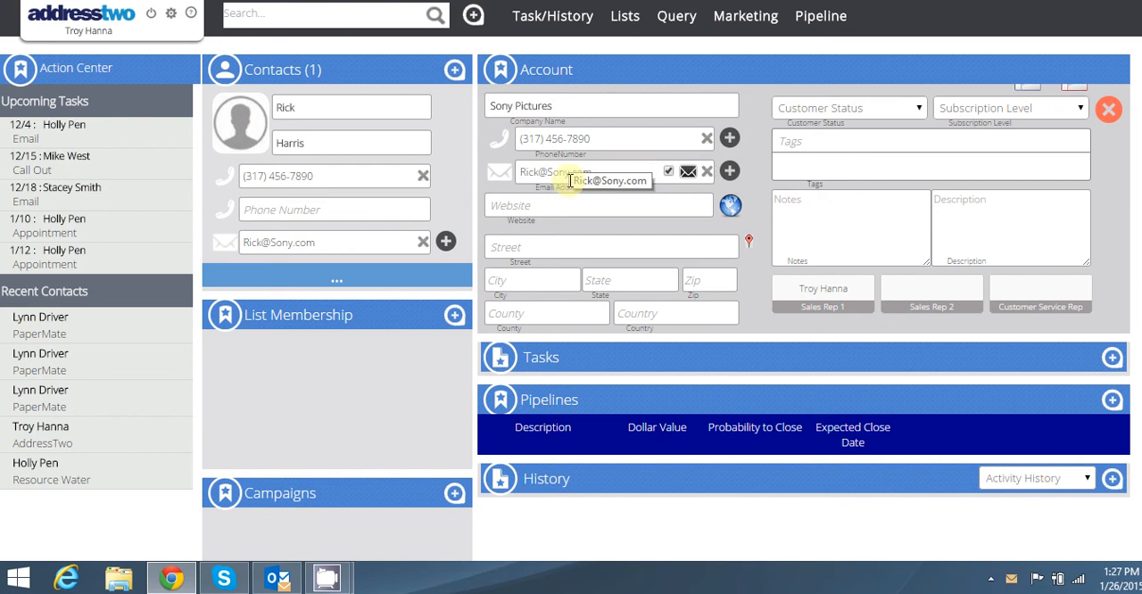
{"action": "mouse_move", "coordinate": [561, 171]}
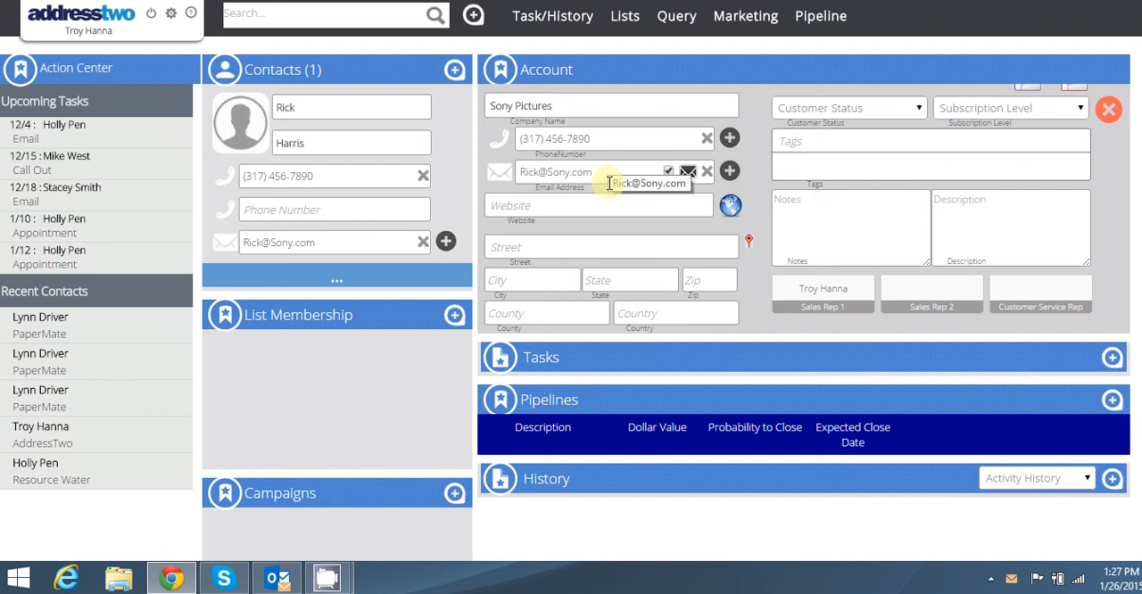
{"action": "mouse_move", "coordinate": [609, 182]}
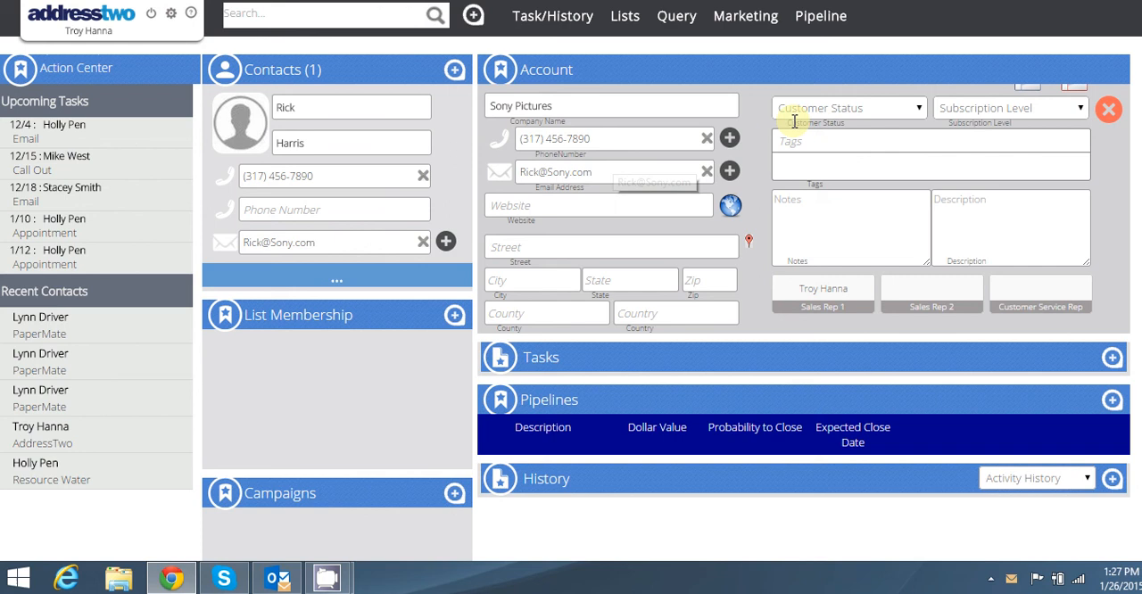
{"action": "left_click", "coordinate": [847, 107]}
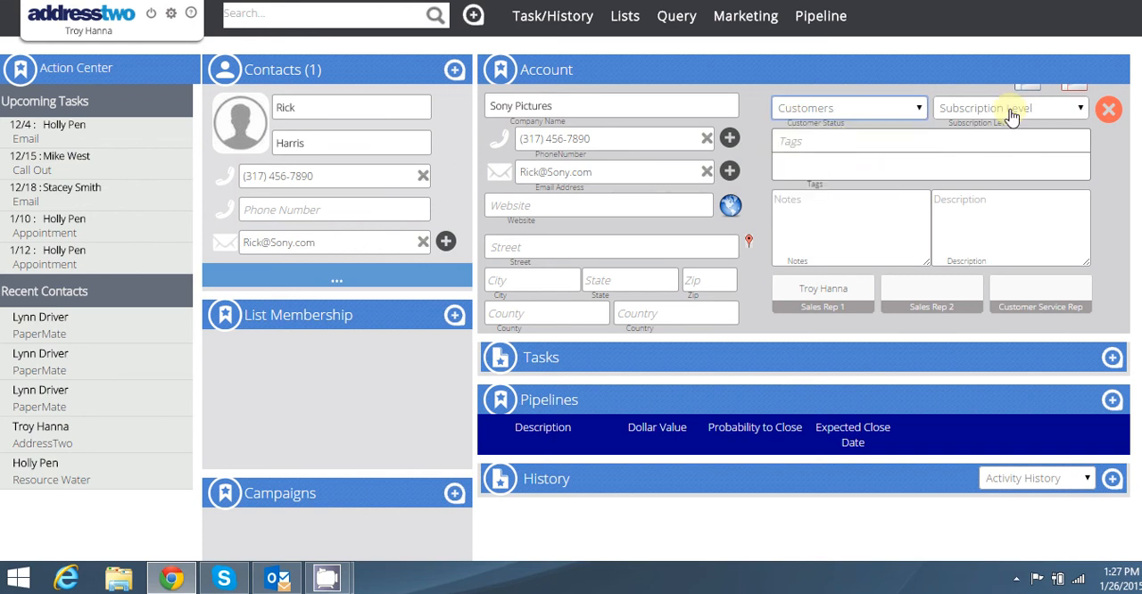
{"action": "left_click", "coordinate": [1010, 107]}
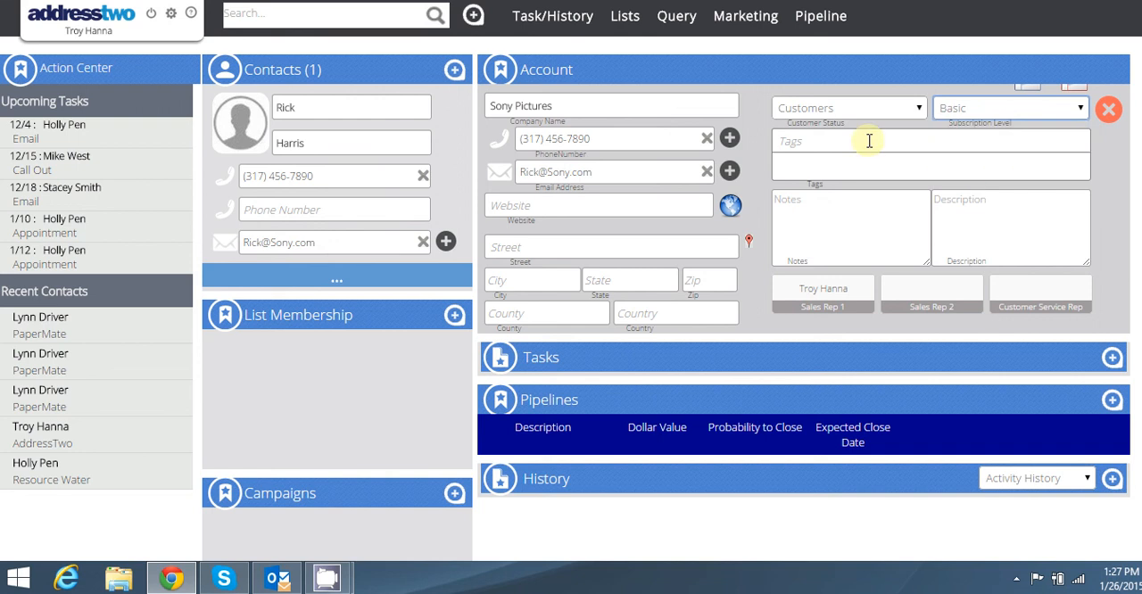
{"action": "type", "text": "INdiana"}
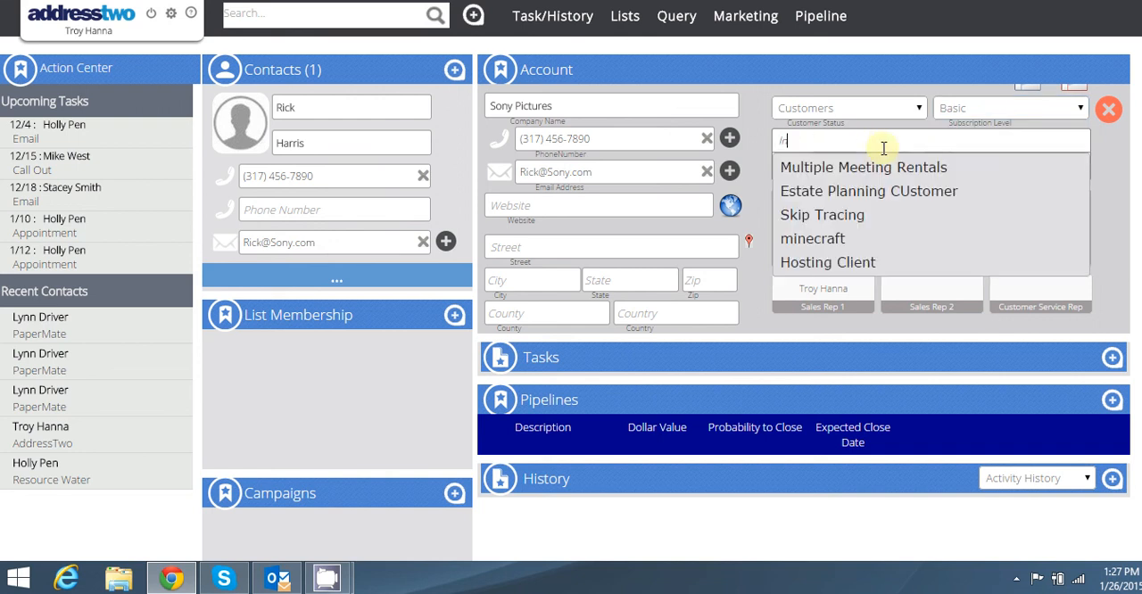
{"action": "type", "text": "Indiana"}
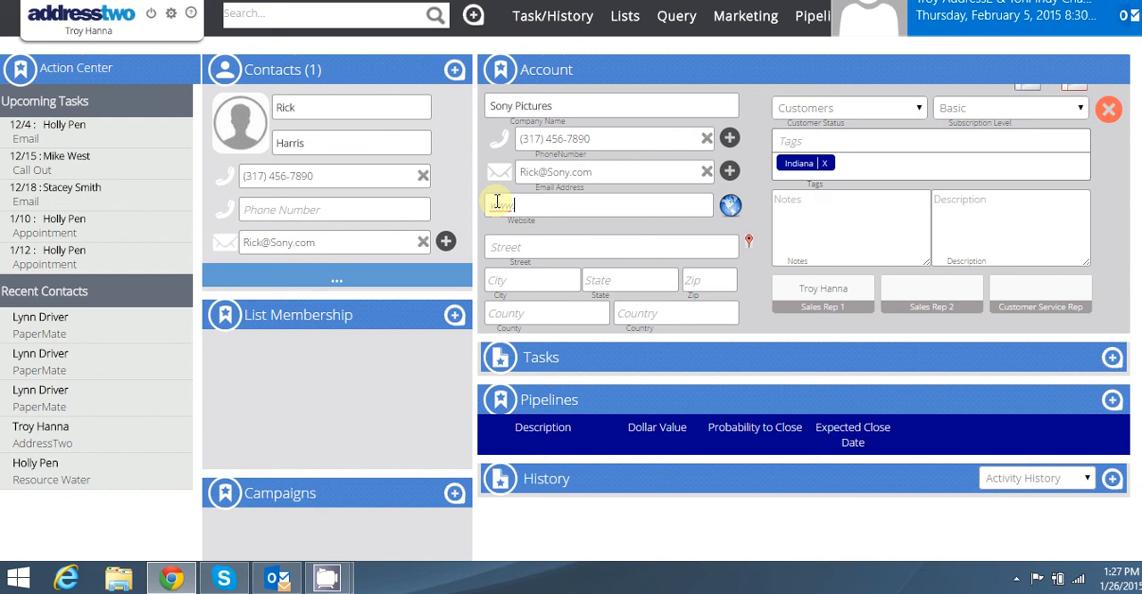
{"action": "type", "text": "sony.com"}
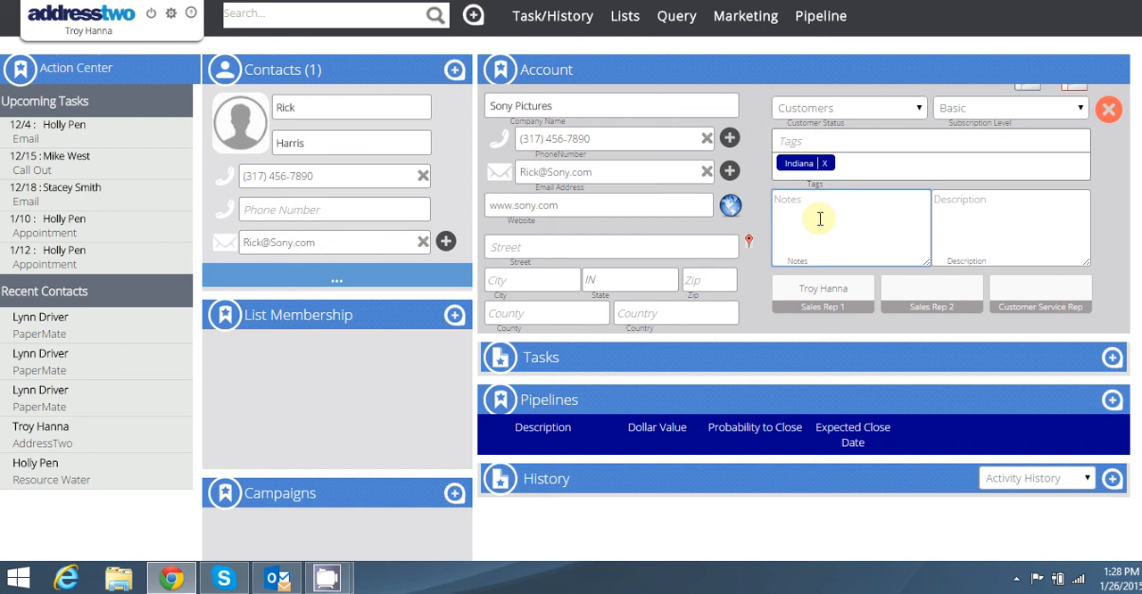
- Write the note about meeting him at a chamber event, board member, company makes movies
{"action": "type", "text": "Met Him at a c"}
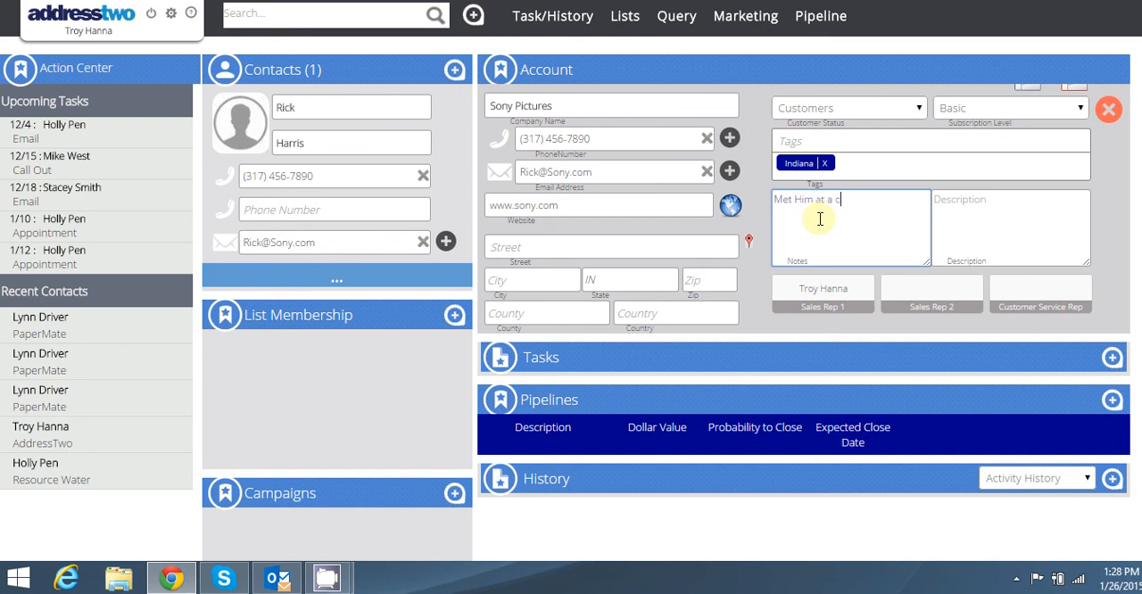
{"action": "type", "text": "hamber event he is"}
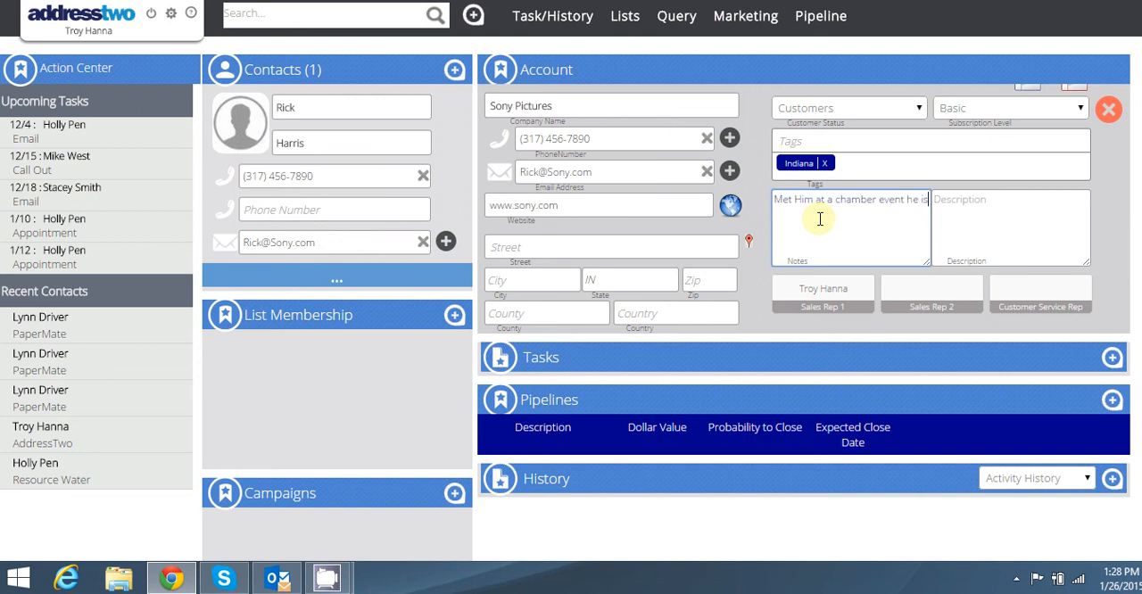
{"action": "type", "text": "a board m"}
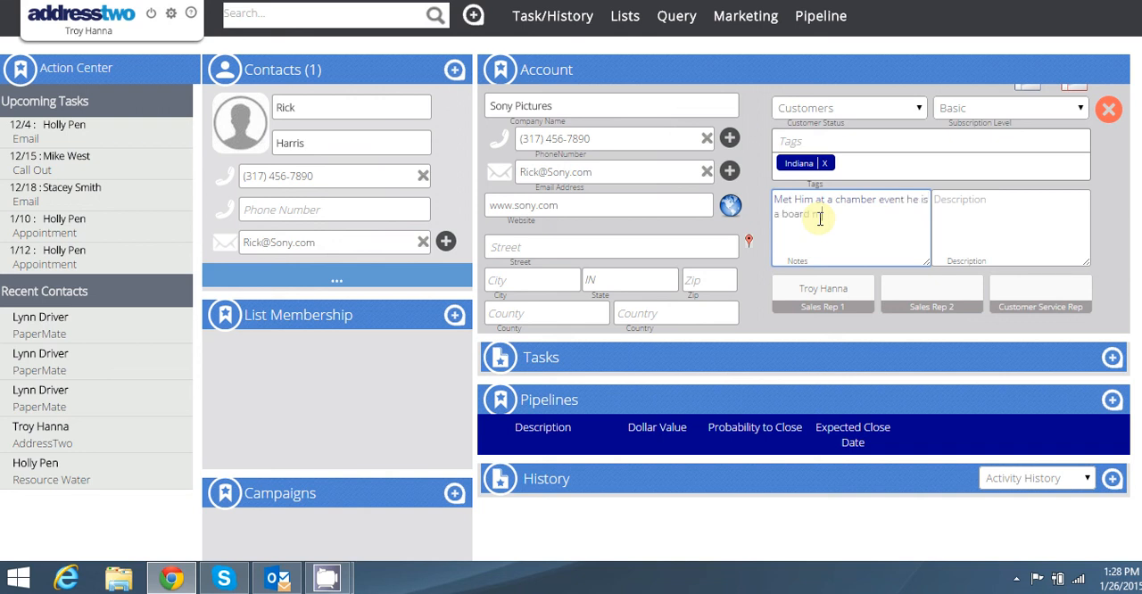
{"action": "type", "text": "member his"}
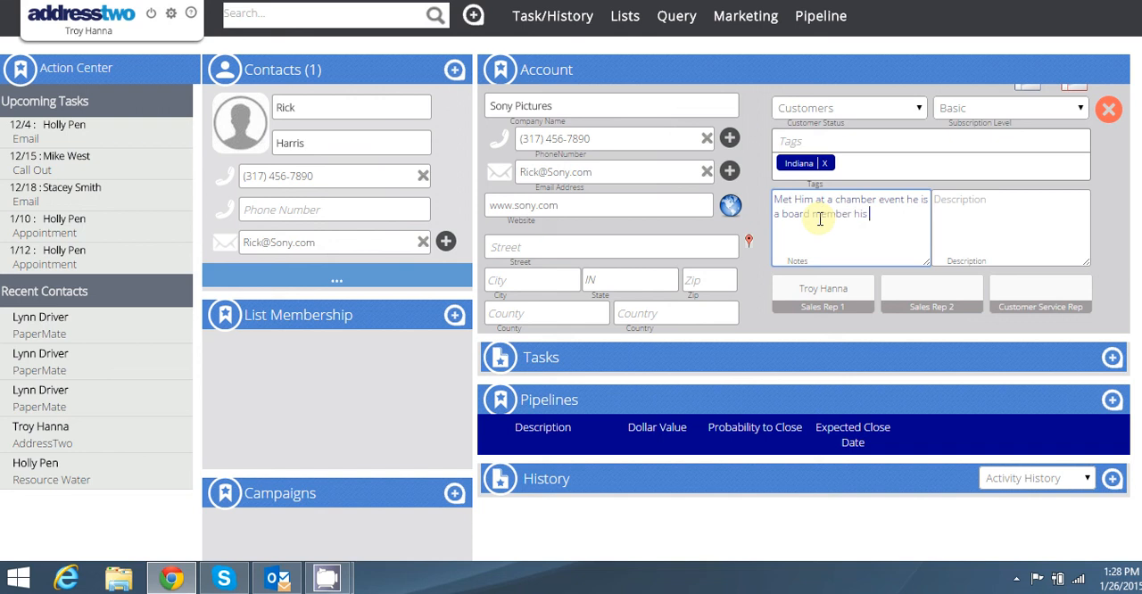
{"action": "type", "text": "company makes m"}
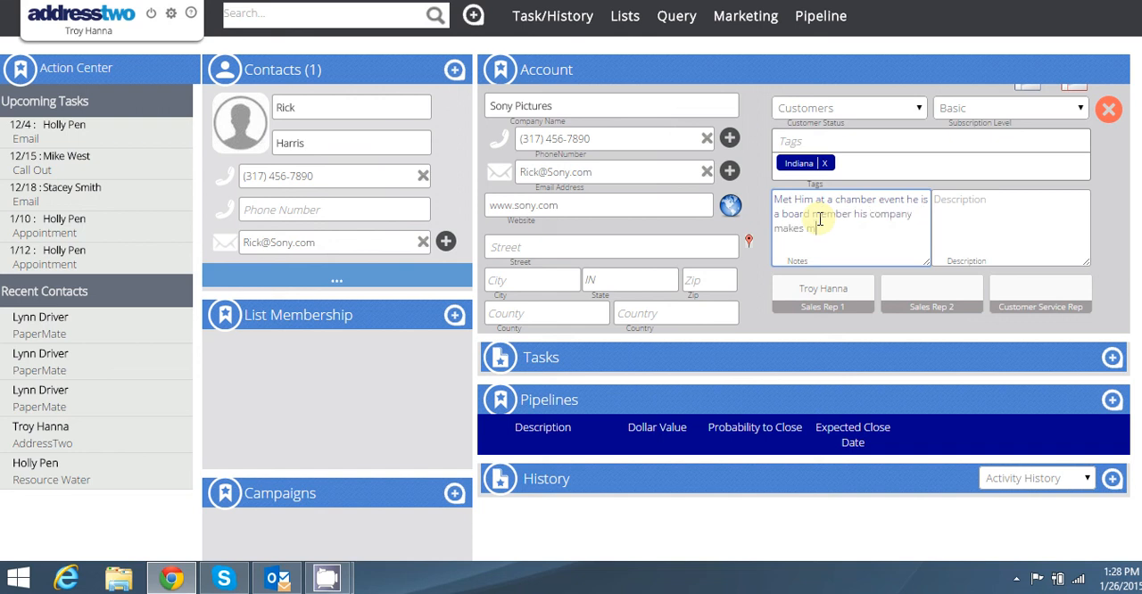
{"action": "type", "text": "ovies"}
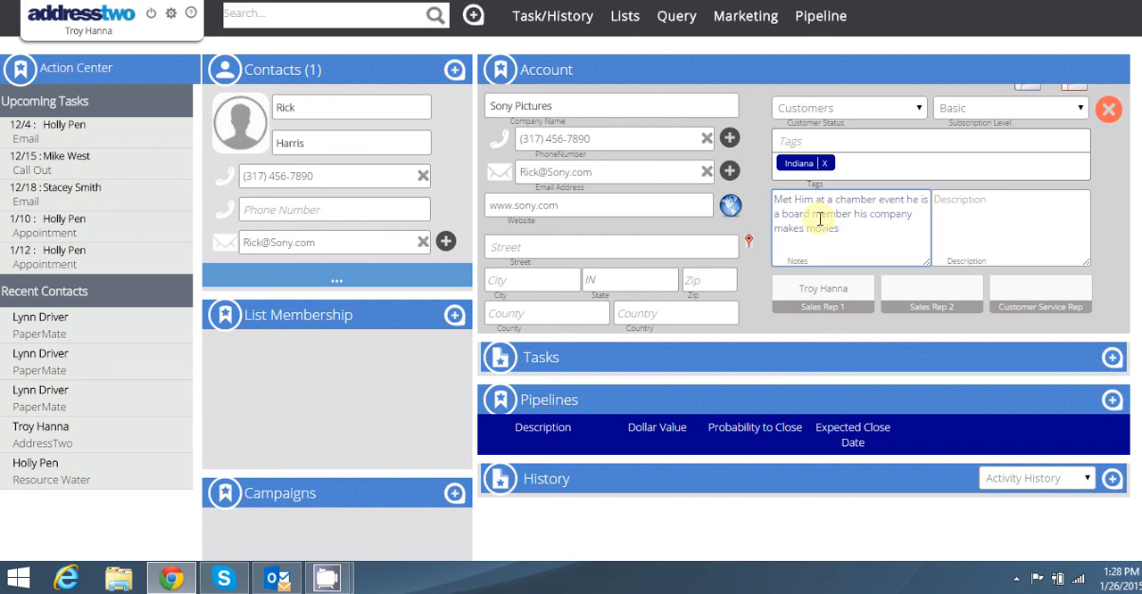
- Set the account description to entertainment
{"action": "left_click", "coordinate": [837, 227]}
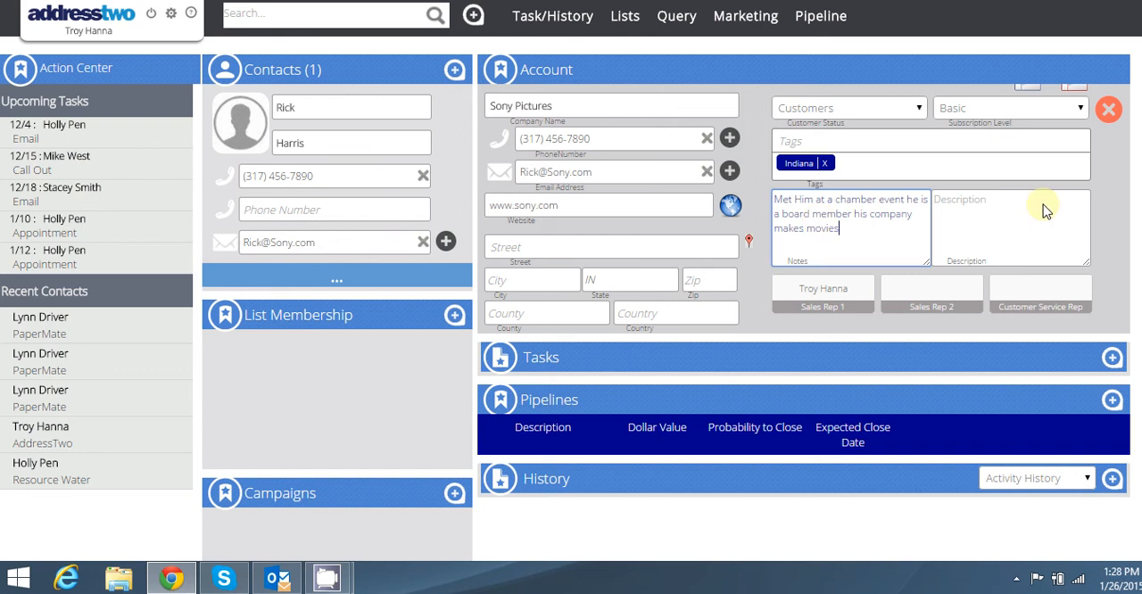
{"action": "type", "text": "entertainment"}
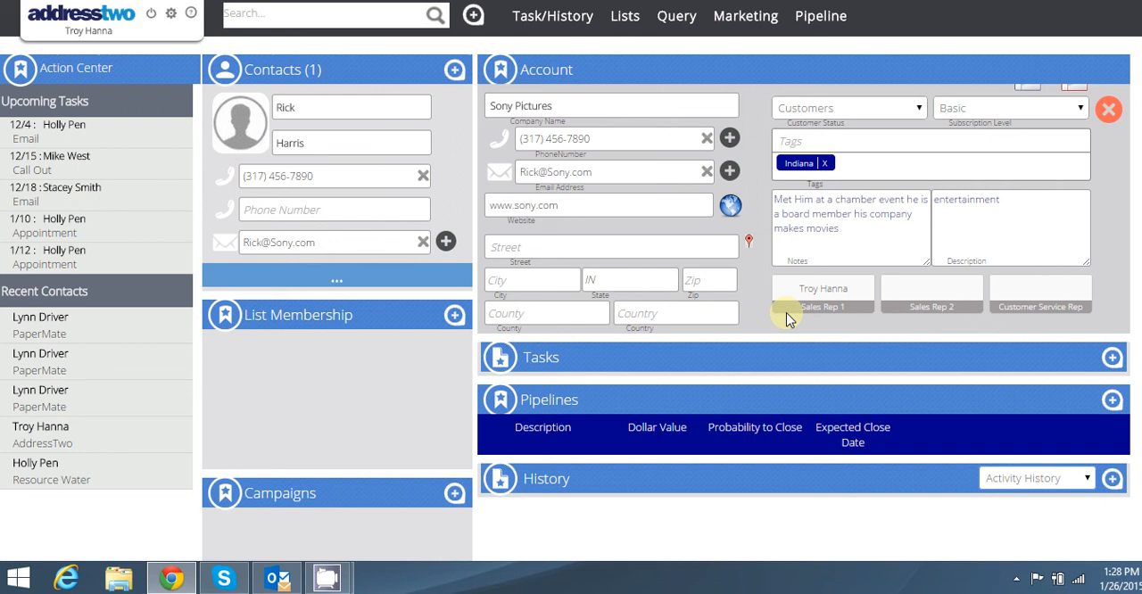
{"action": "mouse_move", "coordinate": [842, 325]}
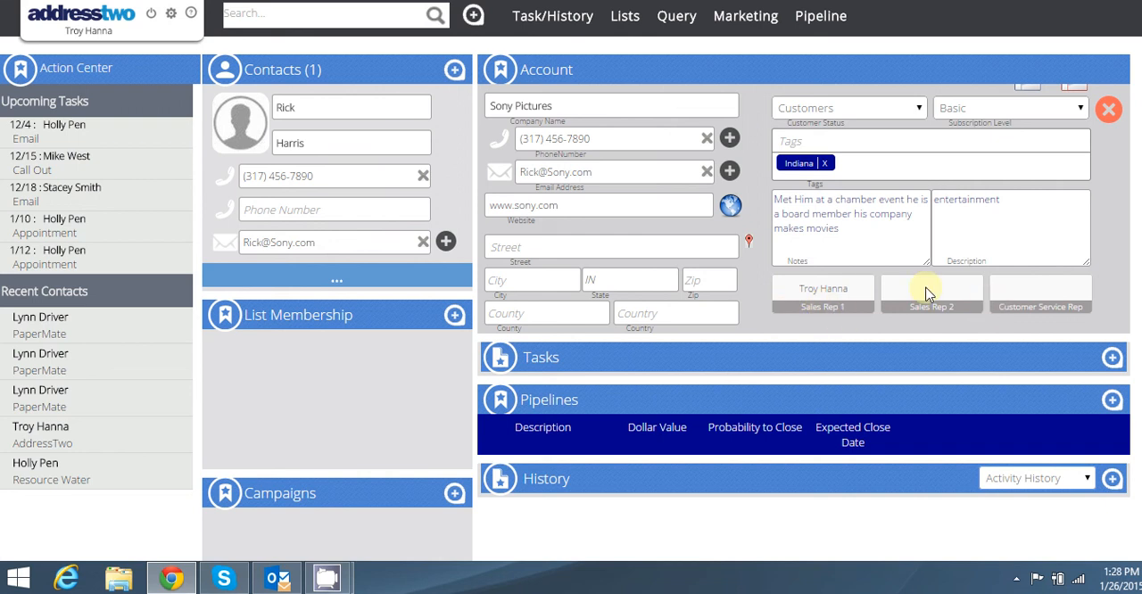
{"action": "left_click", "coordinate": [931, 292]}
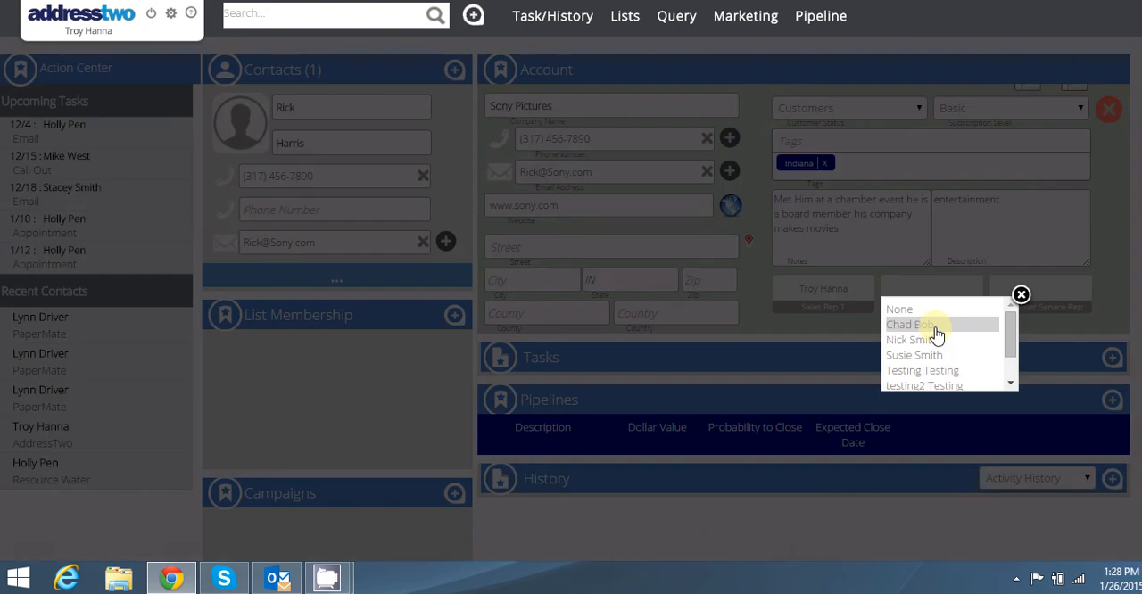
{"action": "left_click", "coordinate": [910, 323]}
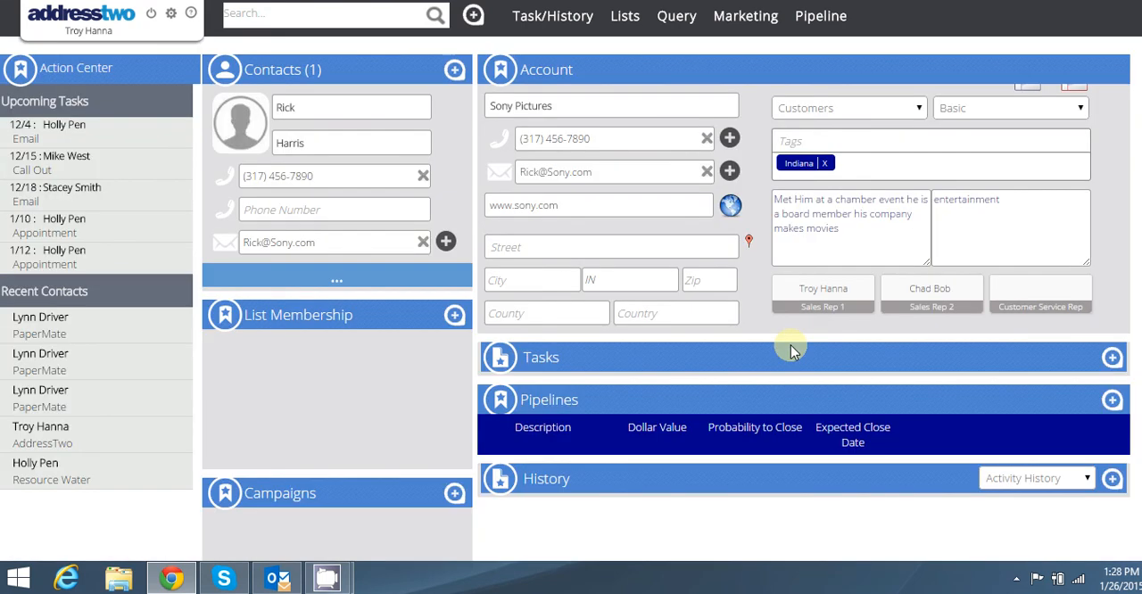
{"action": "mouse_move", "coordinate": [296, 259]}
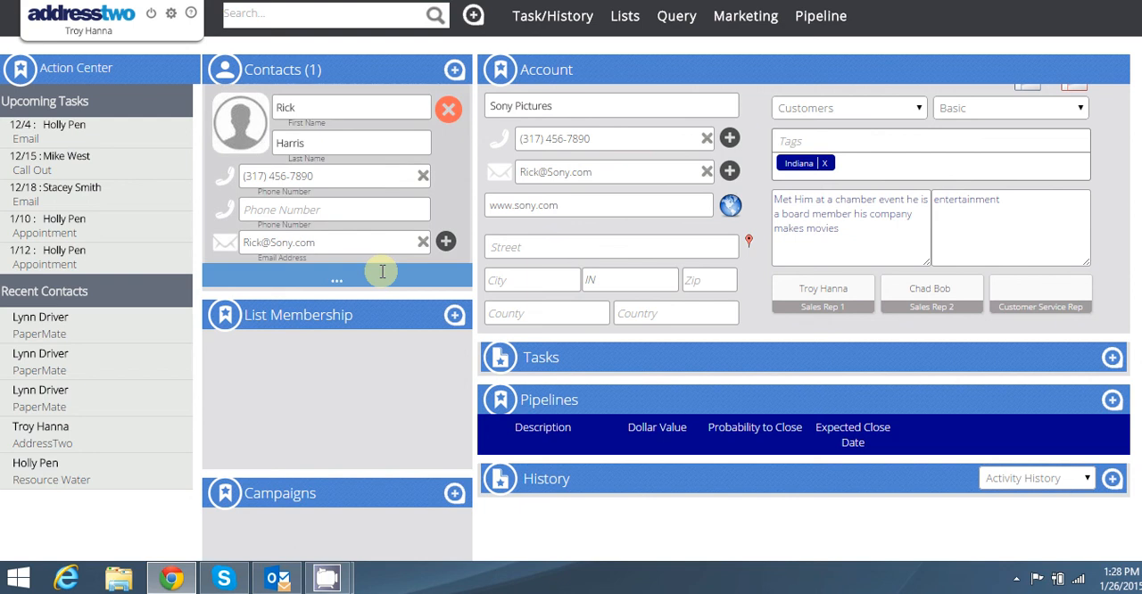
{"action": "left_click", "coordinate": [336, 278]}
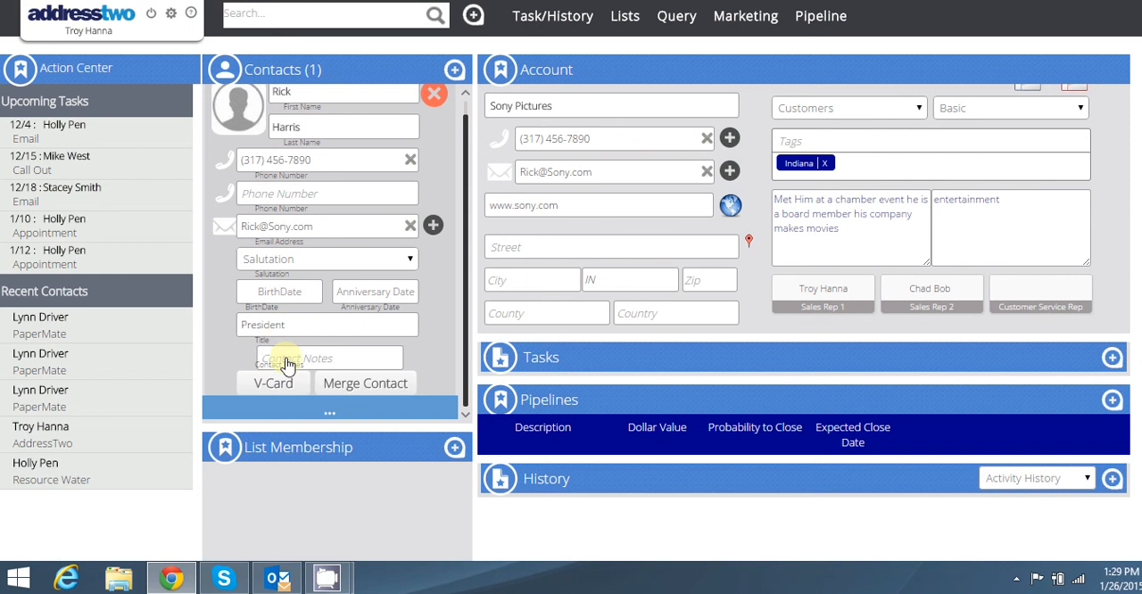
{"action": "left_click", "coordinate": [328, 357]}
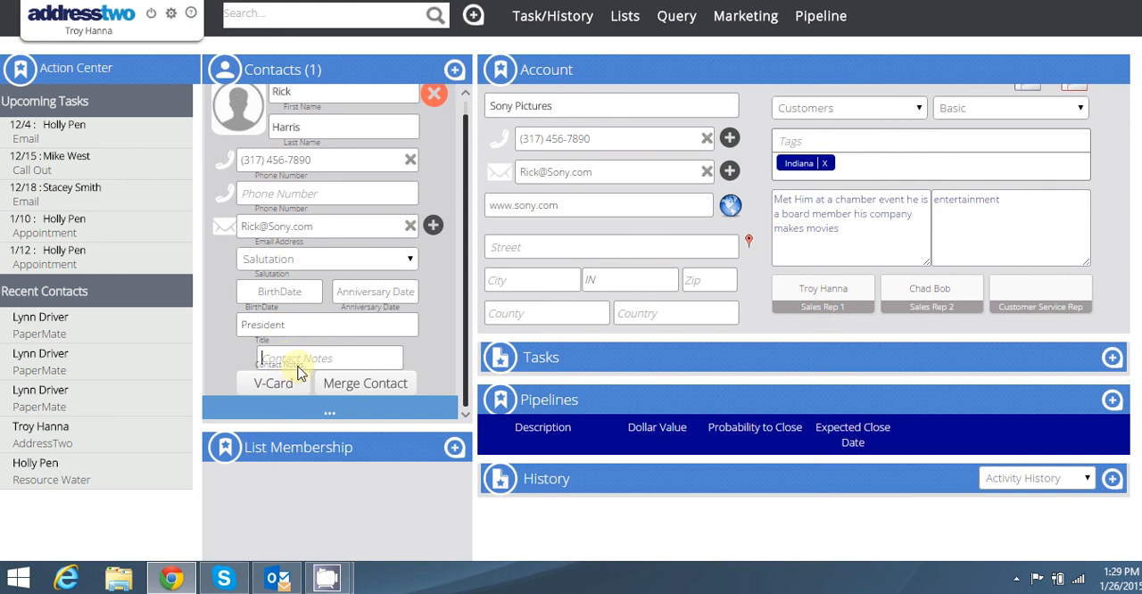